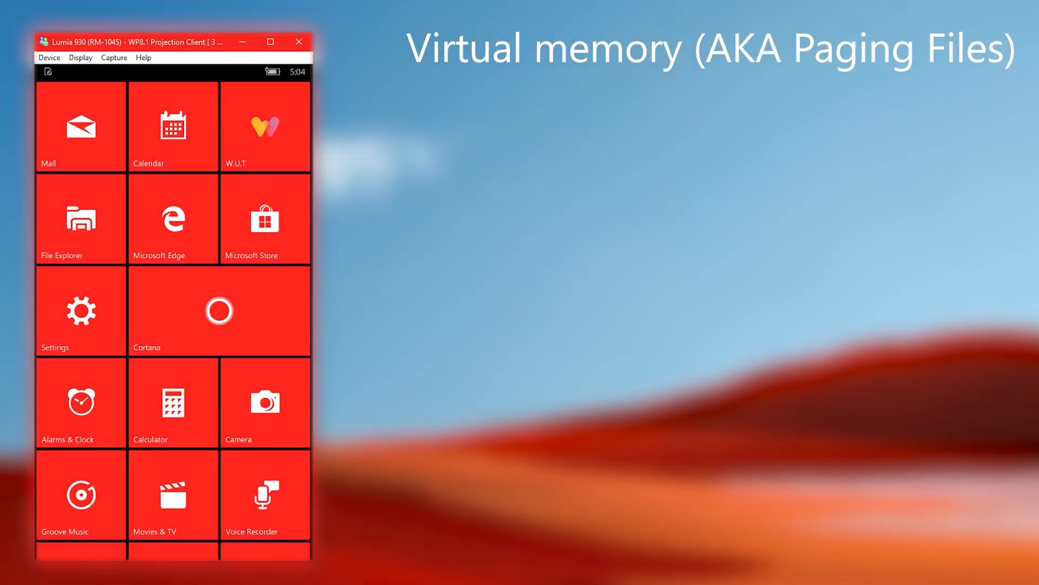
Step: View This Device storage breakdown: 5.85 GB used, 23.2 GB remaining
left_click(80, 312)
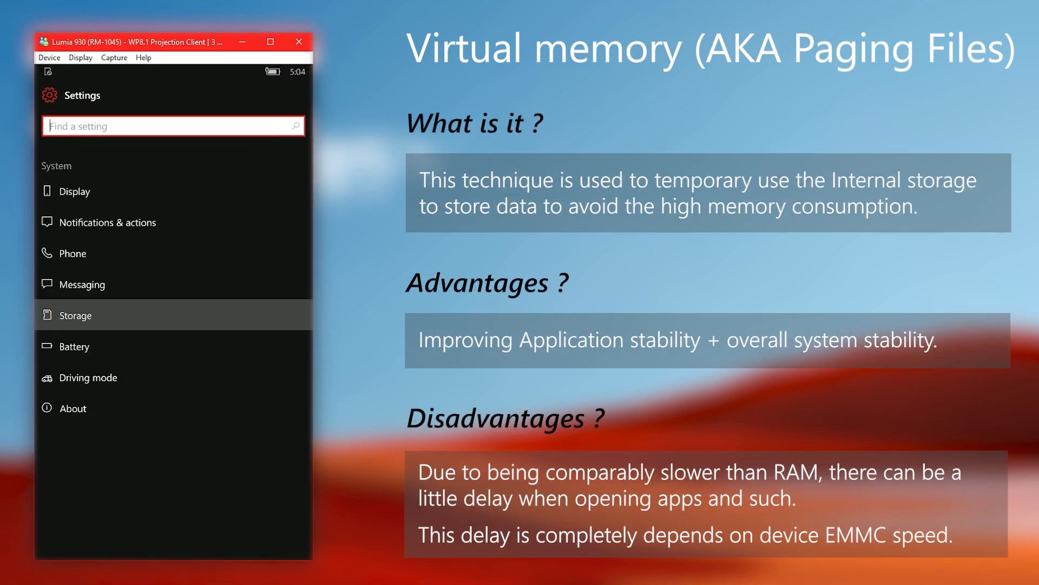
left_click(76, 315)
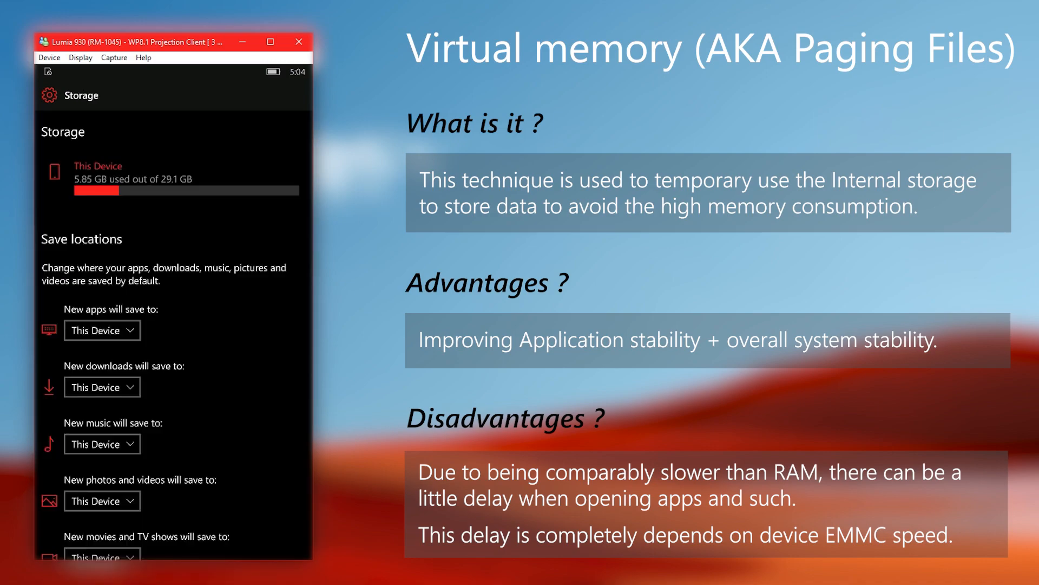
left_click(97, 165)
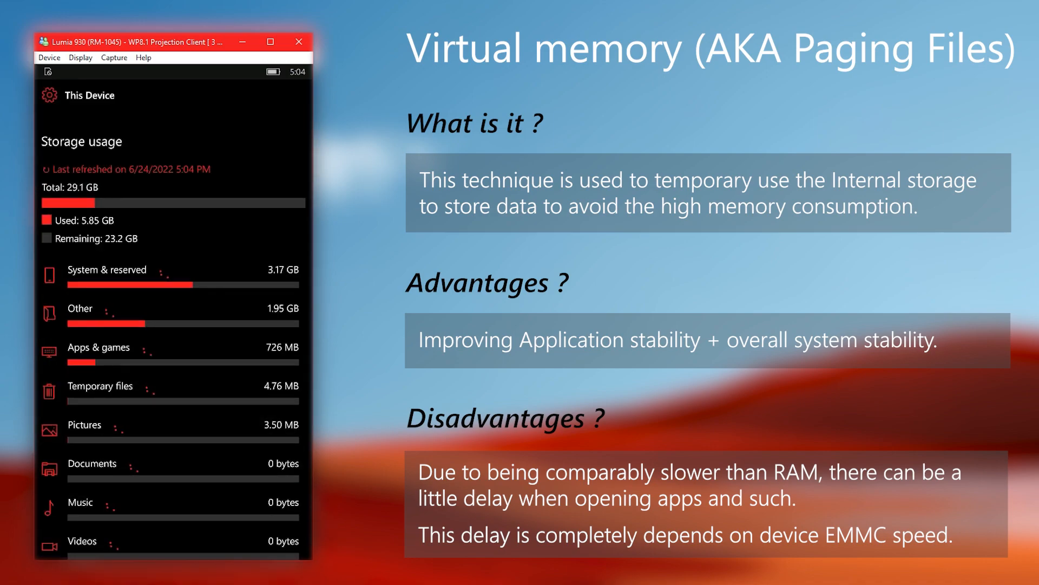
left_click(106, 269)
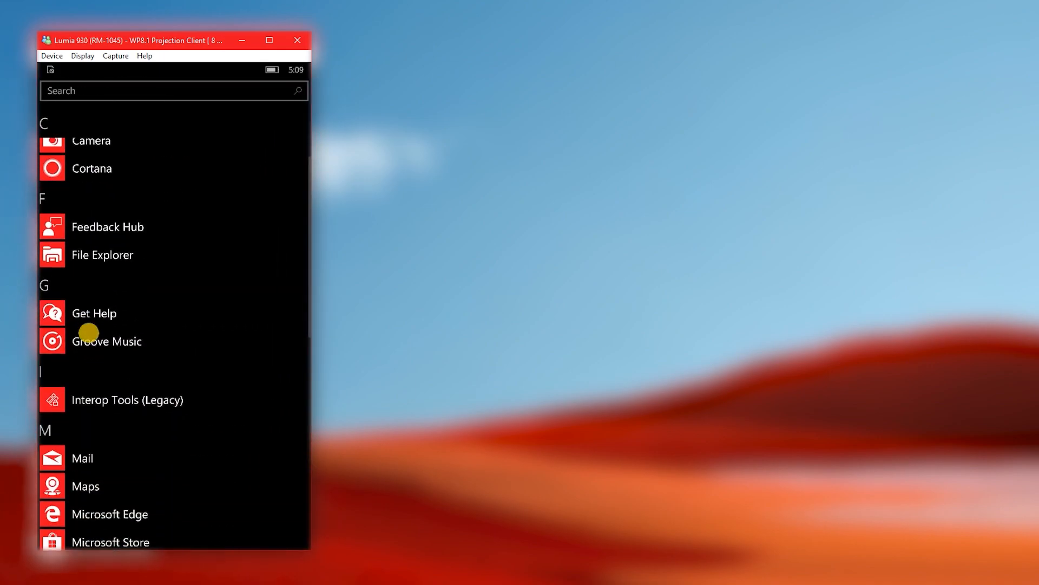
Step: Launch Interop Tools and open its Registry Browser at the root hives list
left_click(127, 400)
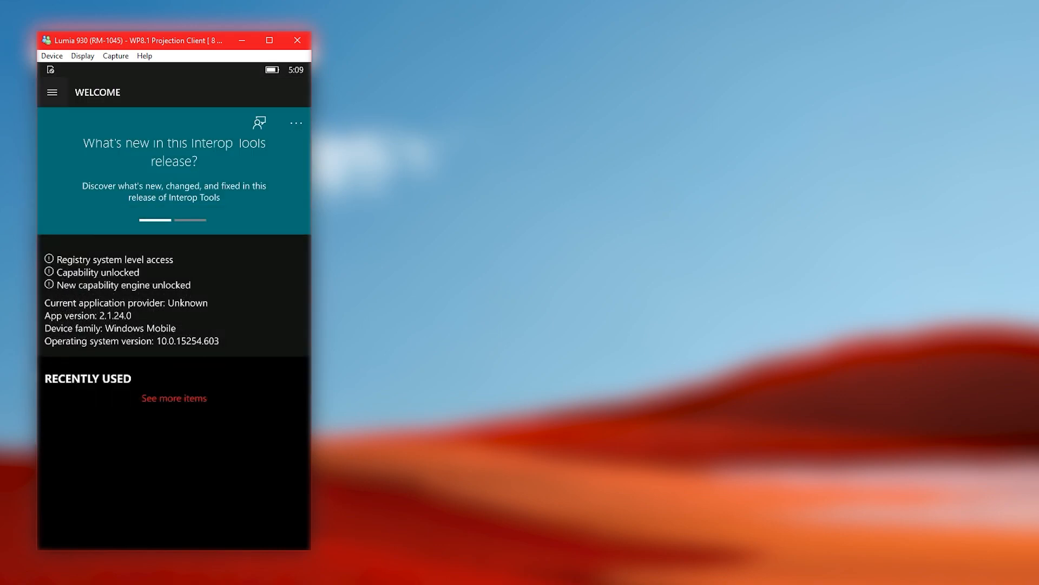
left_click(173, 399)
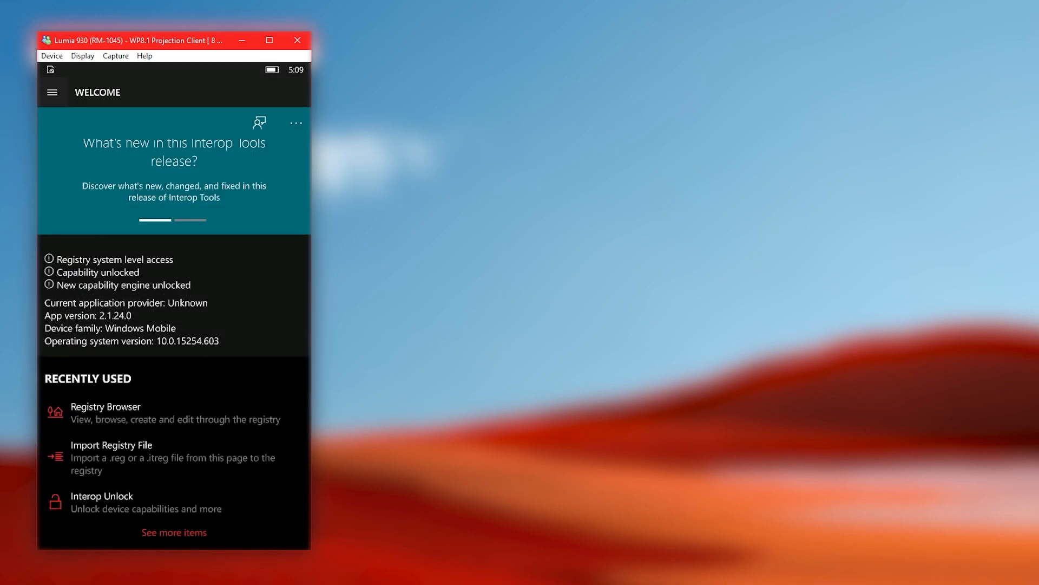
left_click(52, 92)
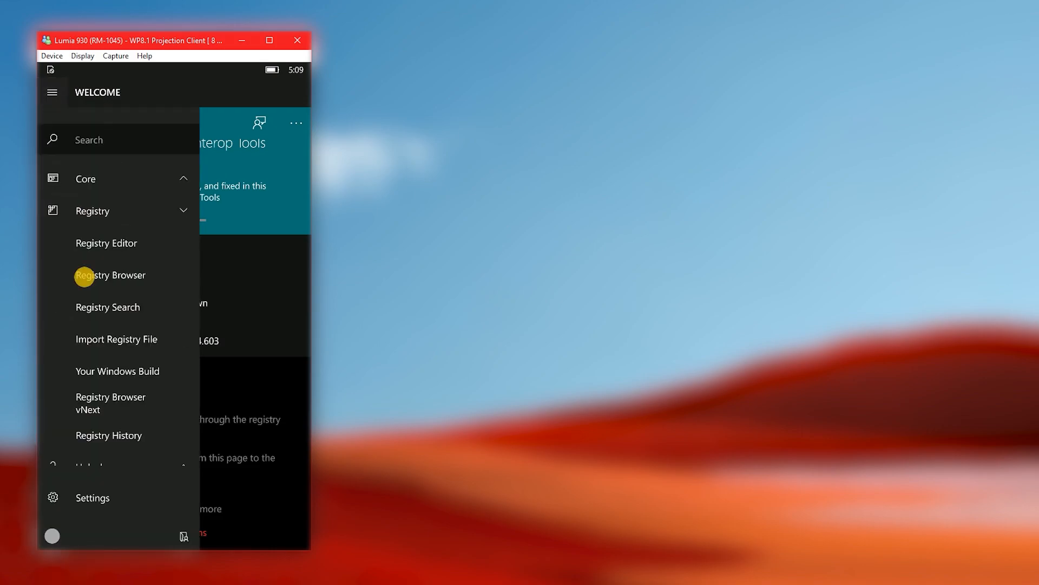
left_click(111, 277)
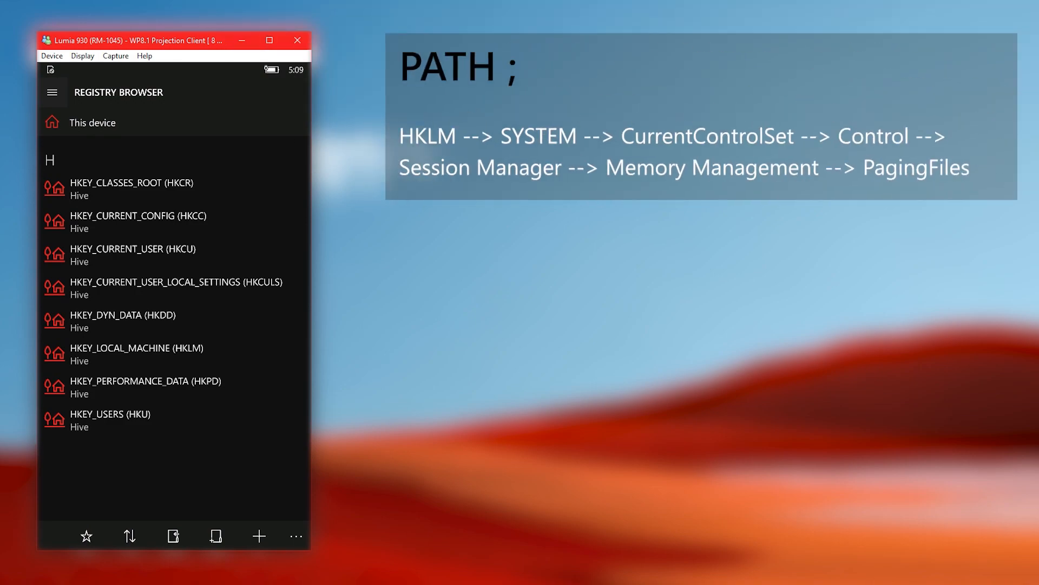
Step: Browse HKEY_LOCAL_MACHINE > SYSTEM > CurrentControlSet > Control > Session Manager
left_click(137, 353)
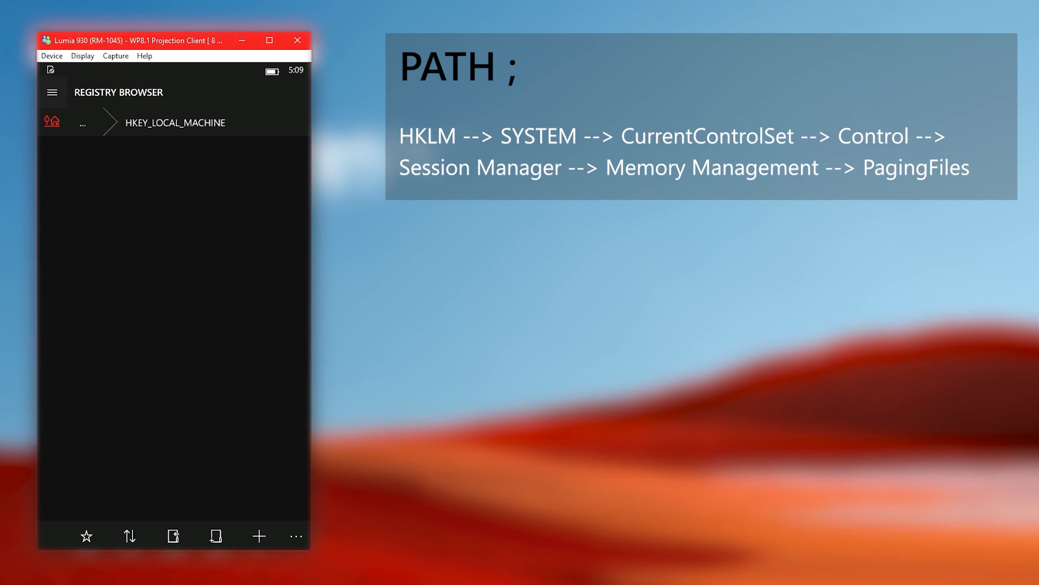
left_click(174, 122)
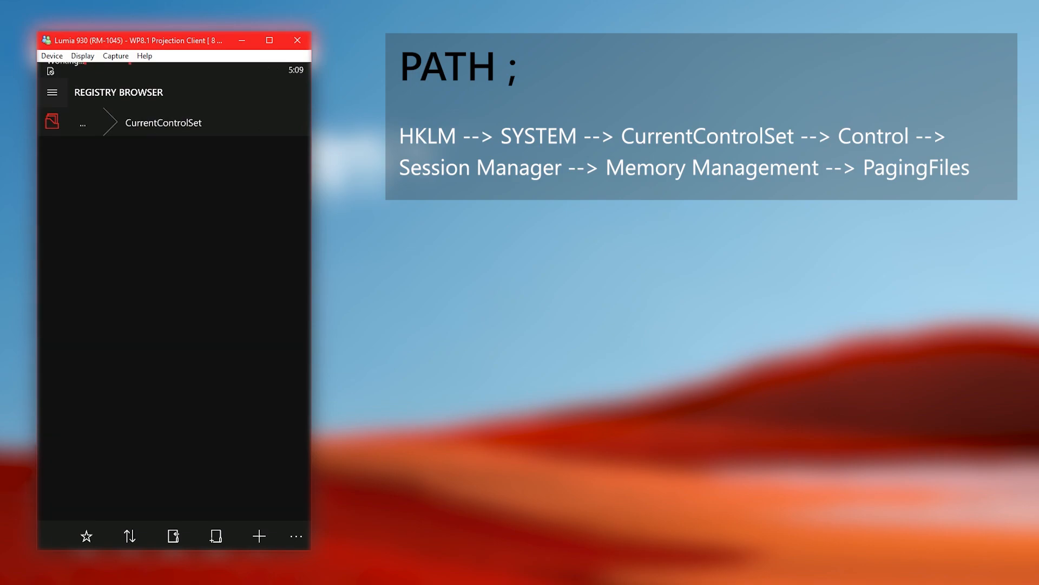
left_click(162, 123)
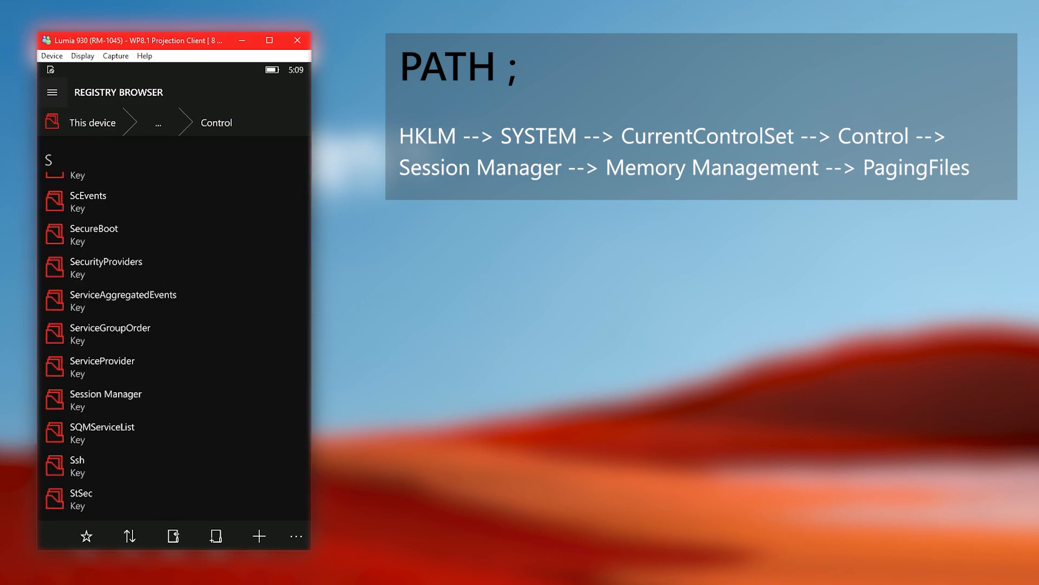
left_click(114, 398)
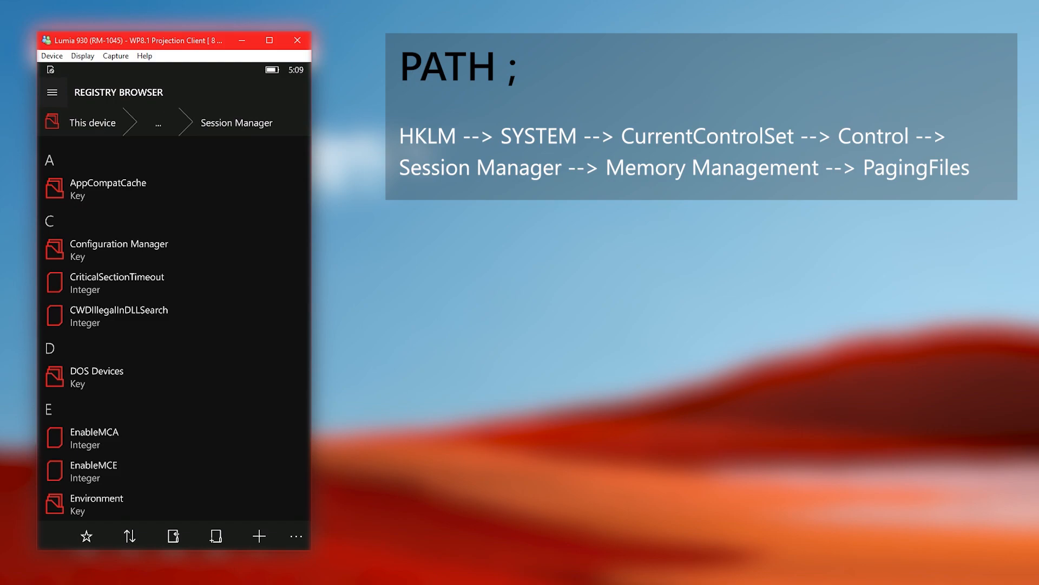
Step: Enter the Memory Management key and scroll to the PagingFiles value
scroll("down", 3)
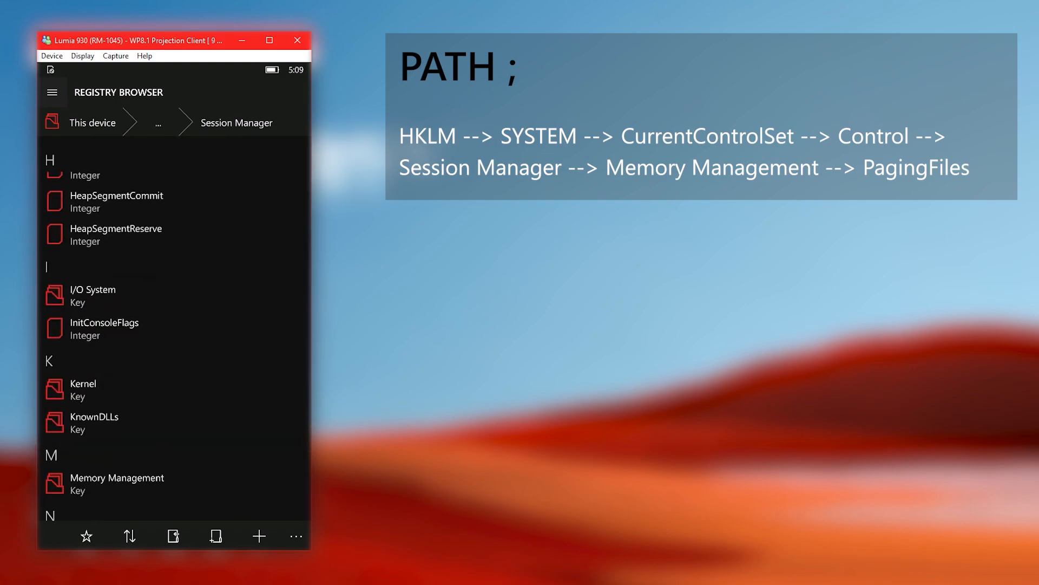
left_click(95, 476)
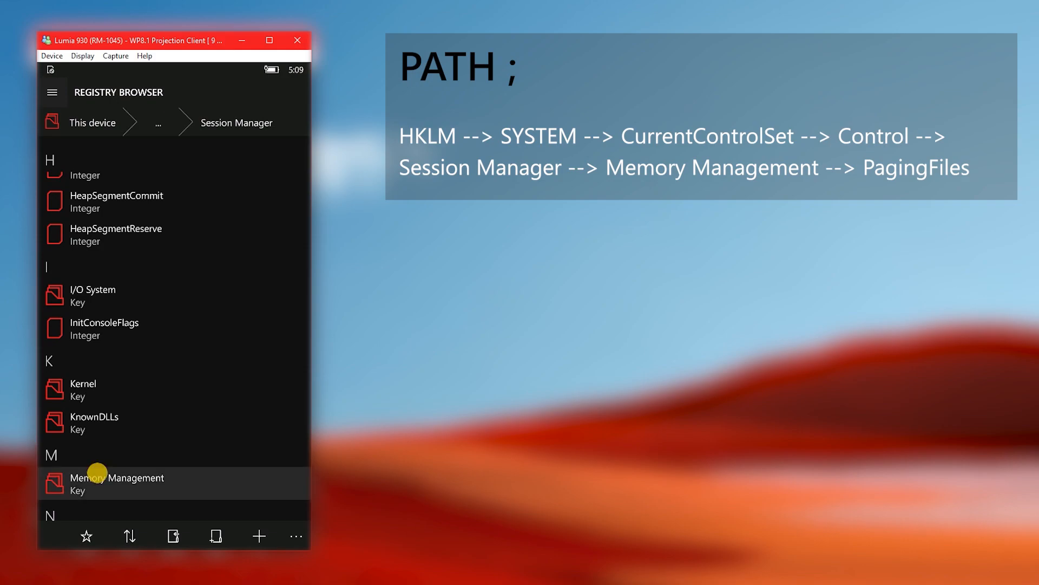
left_click(108, 483)
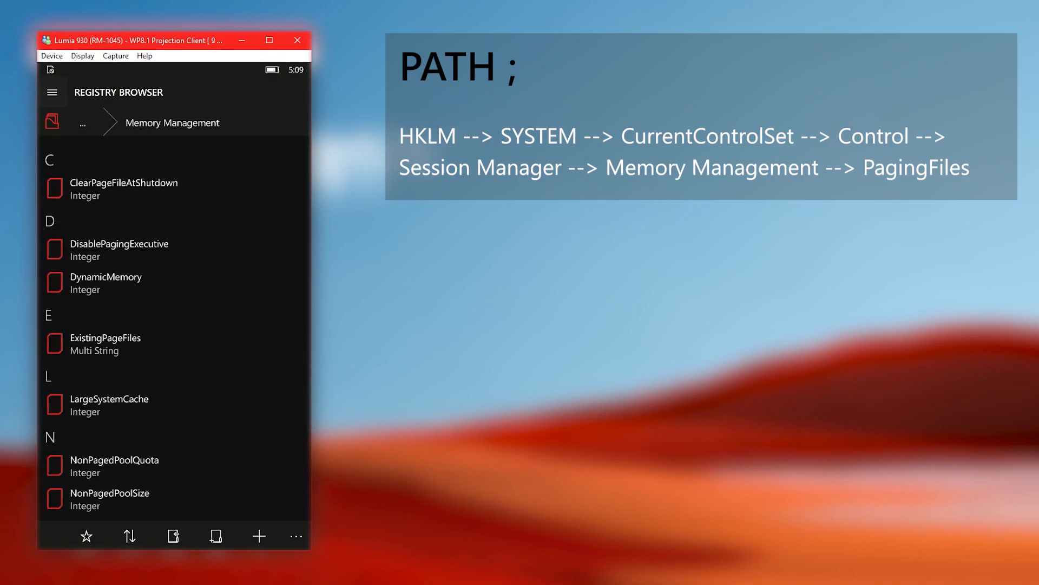
scroll("down", 3)
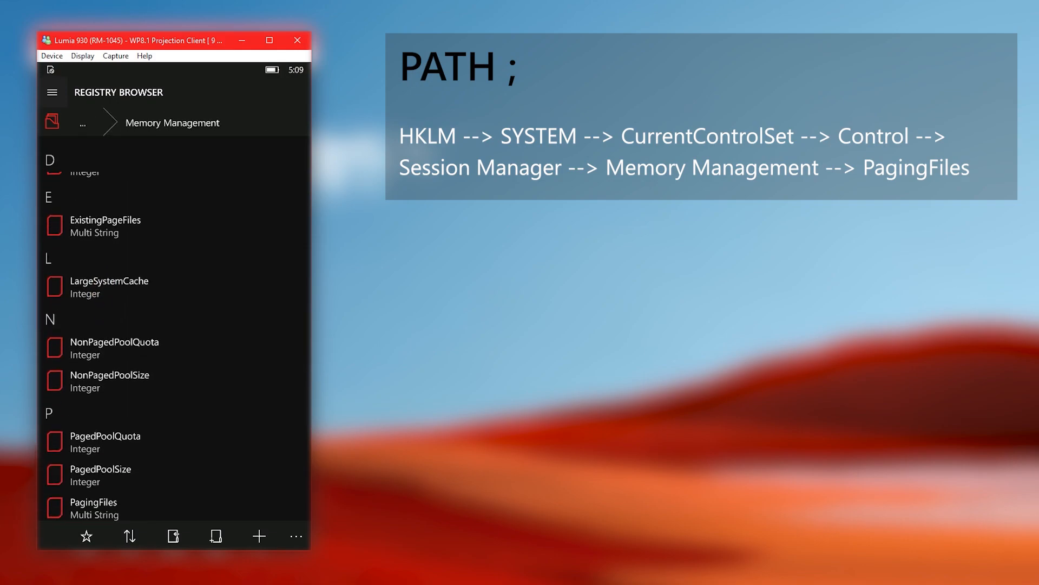
scroll("down", 3)
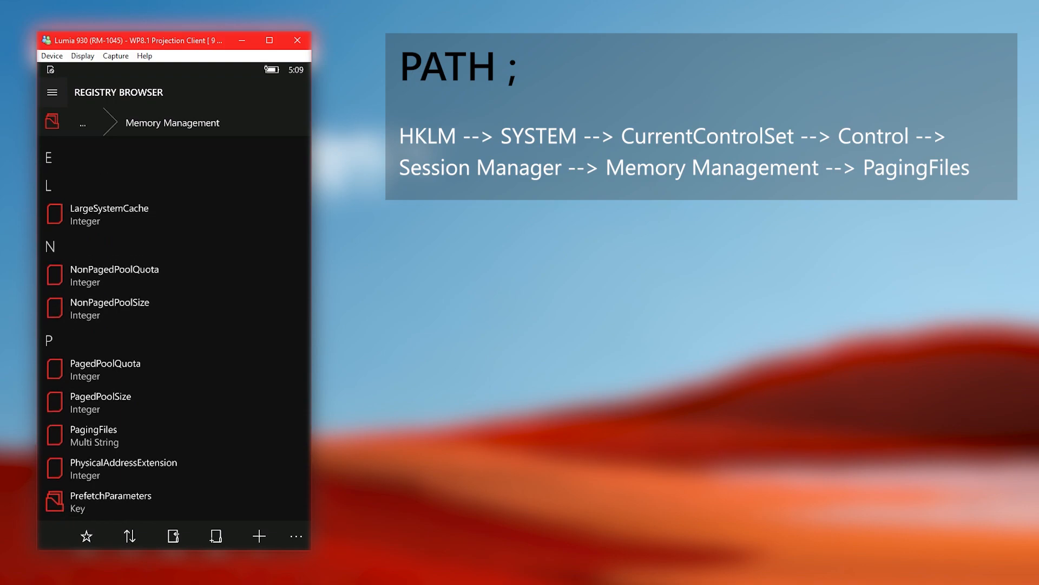
Step: Set the PagingFiles value data to 1024 1024 instead of 256 256
left_click(93, 435)
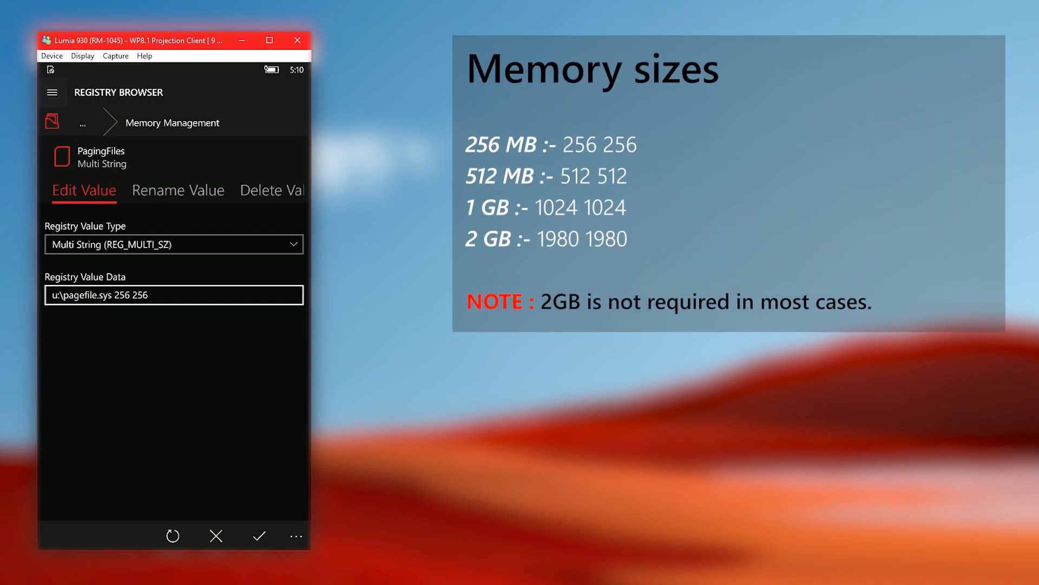
left_click(148, 307)
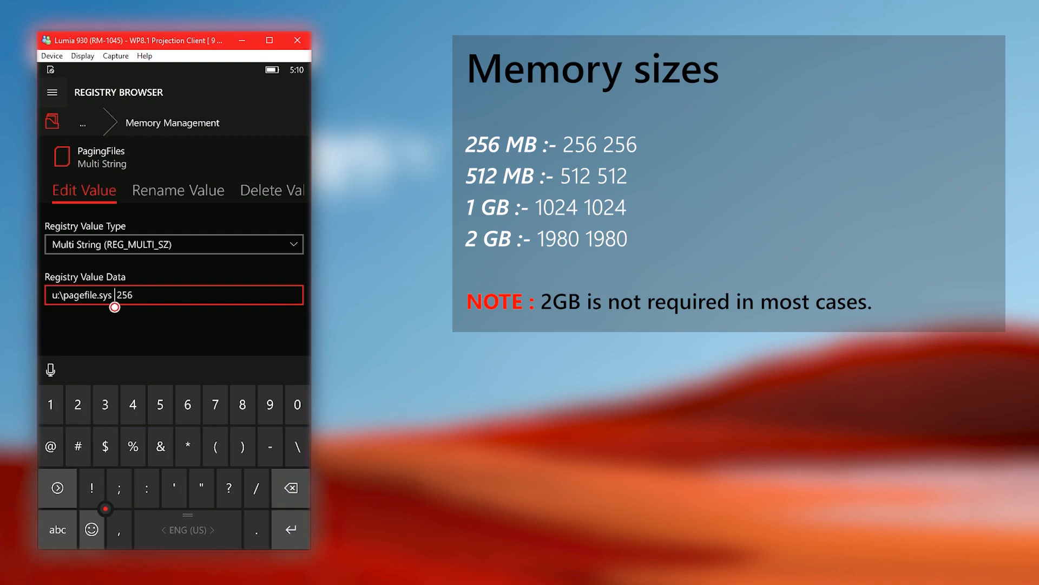
type("1024")
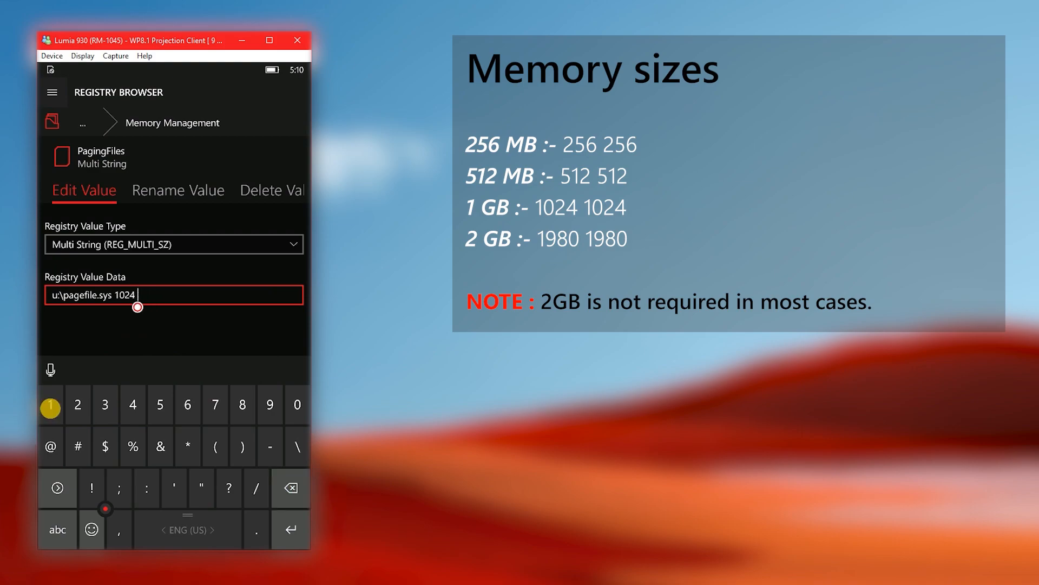
type("1024")
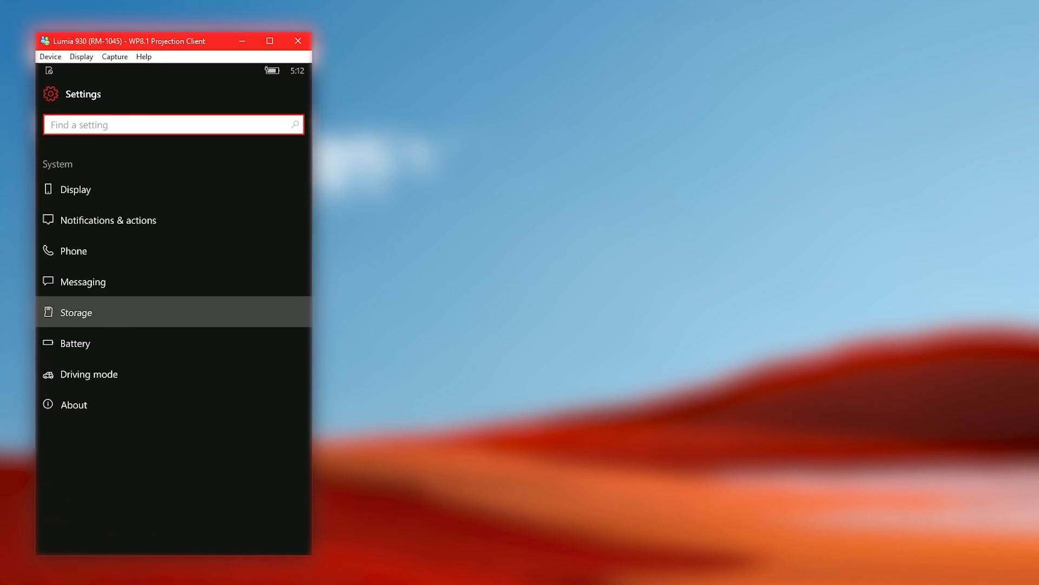
Step: View This Device storage again: 6.60 GB used, 22.5 GB remaining
left_click(76, 312)
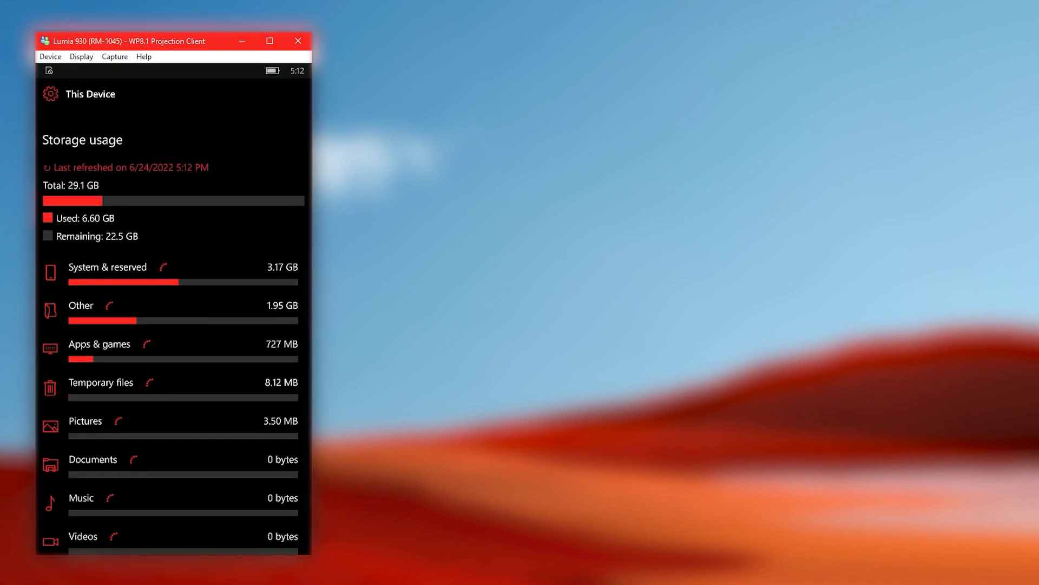
left_click(109, 267)
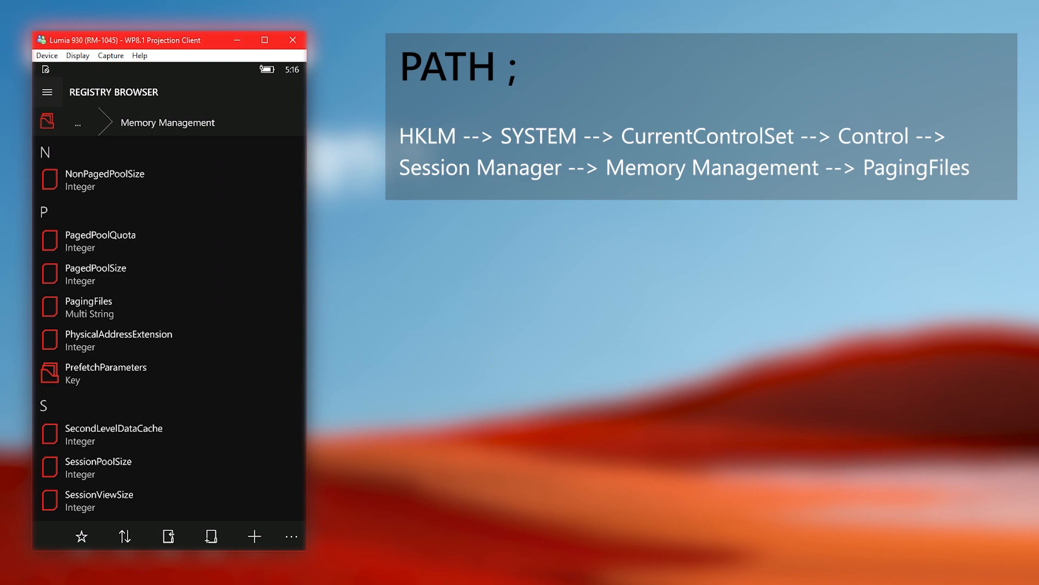
Step: Return to the Memory Management key listing PagingFiles in the registry browser
left_click(89, 306)
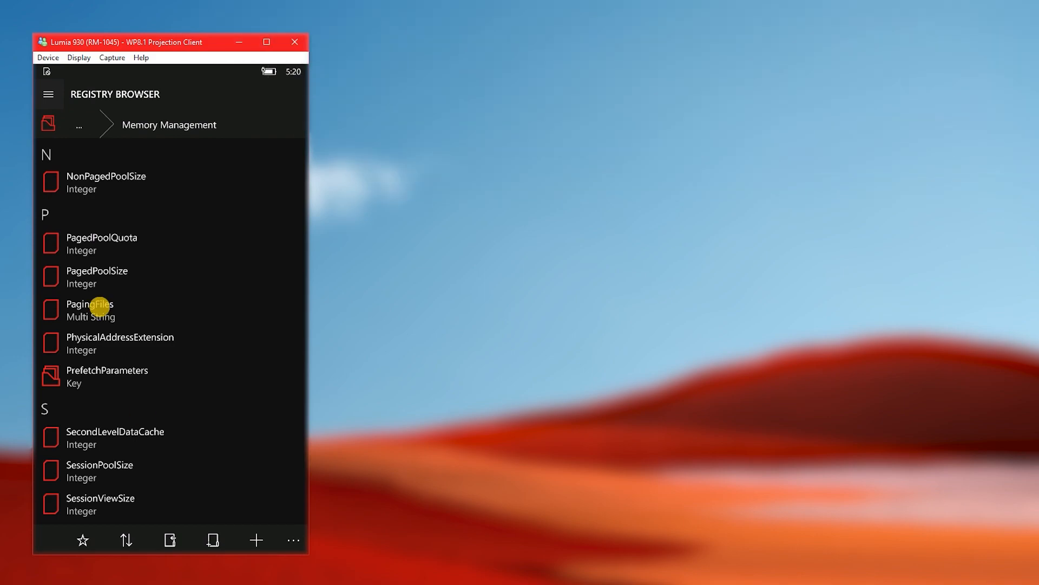
Step: Edit the PagingFiles size digits again, then check Storage showing 5.85 GB used
left_click(91, 309)
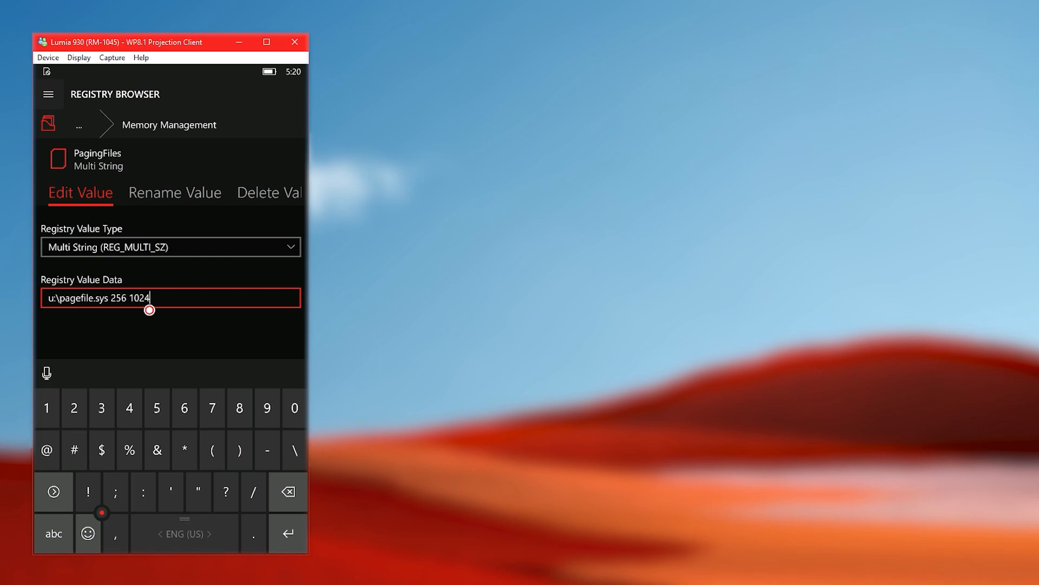
left_click(74, 407)
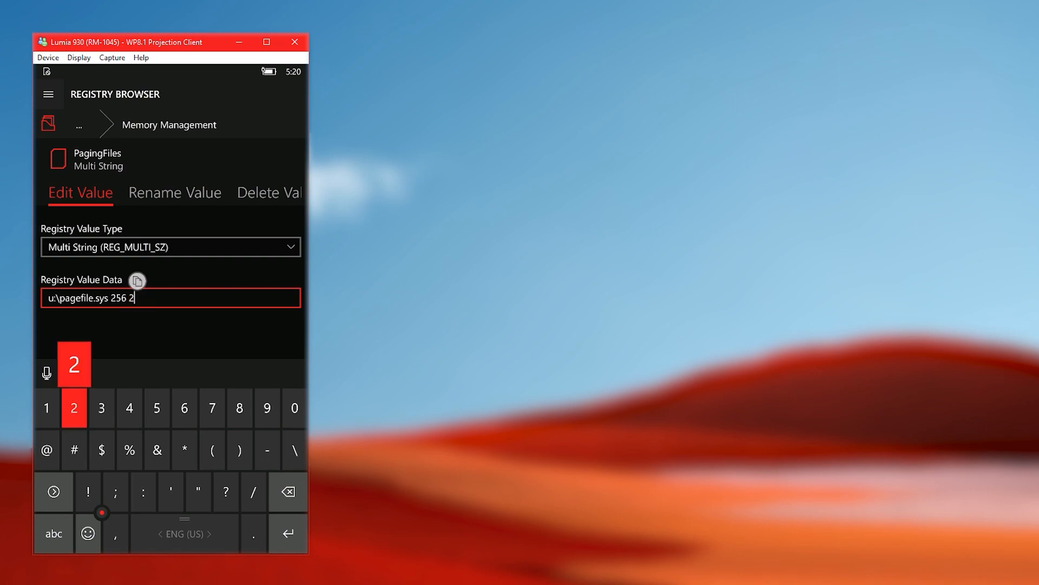
left_click(74, 407)
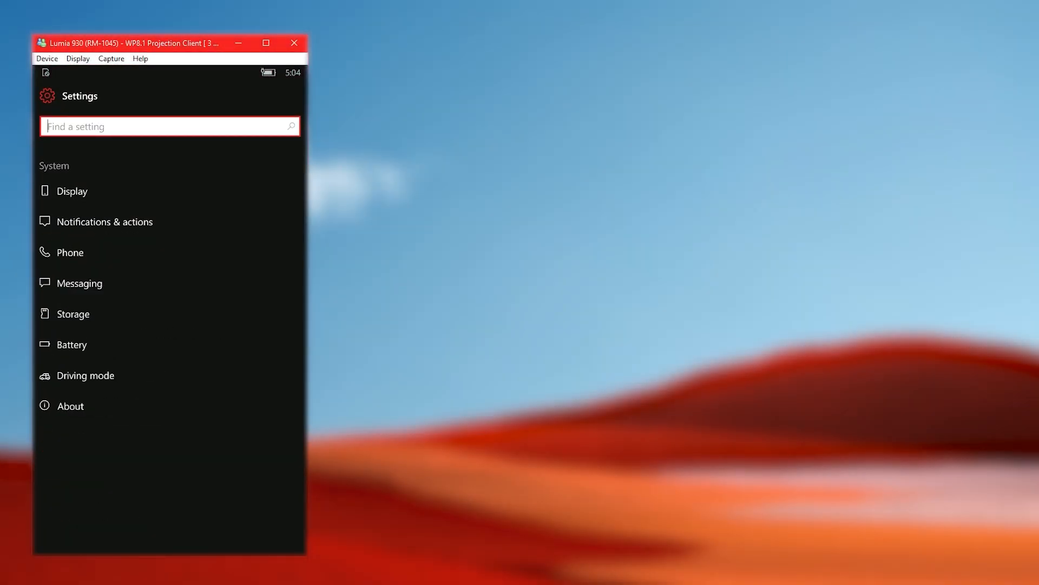
left_click(74, 314)
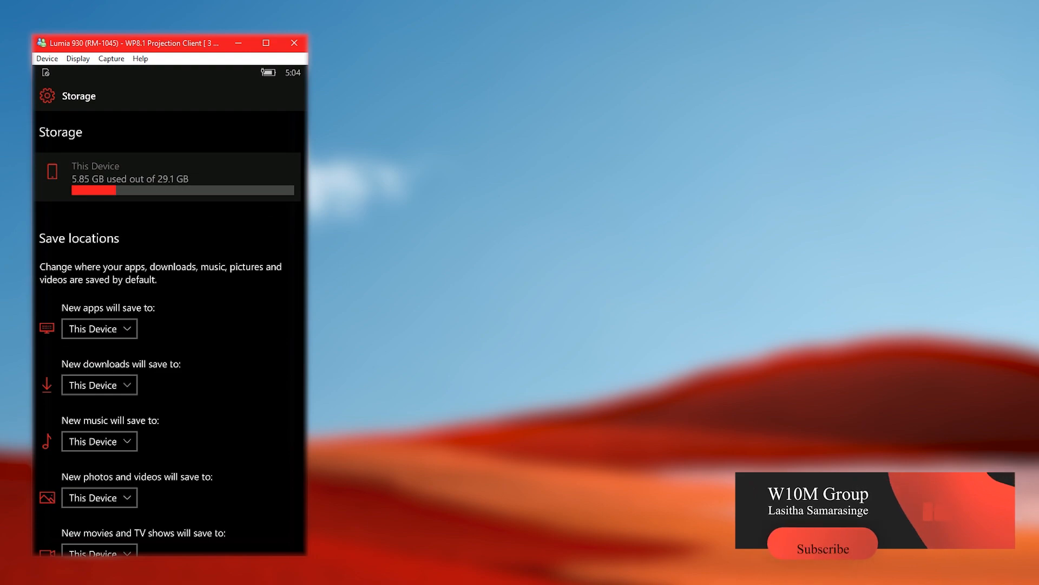